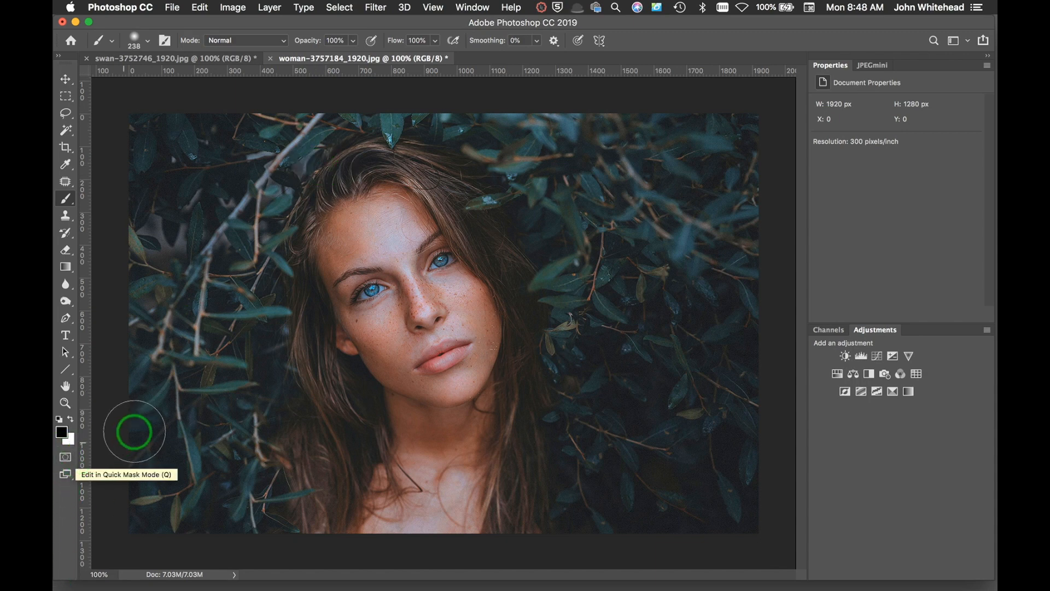
mouse_move(174, 423)
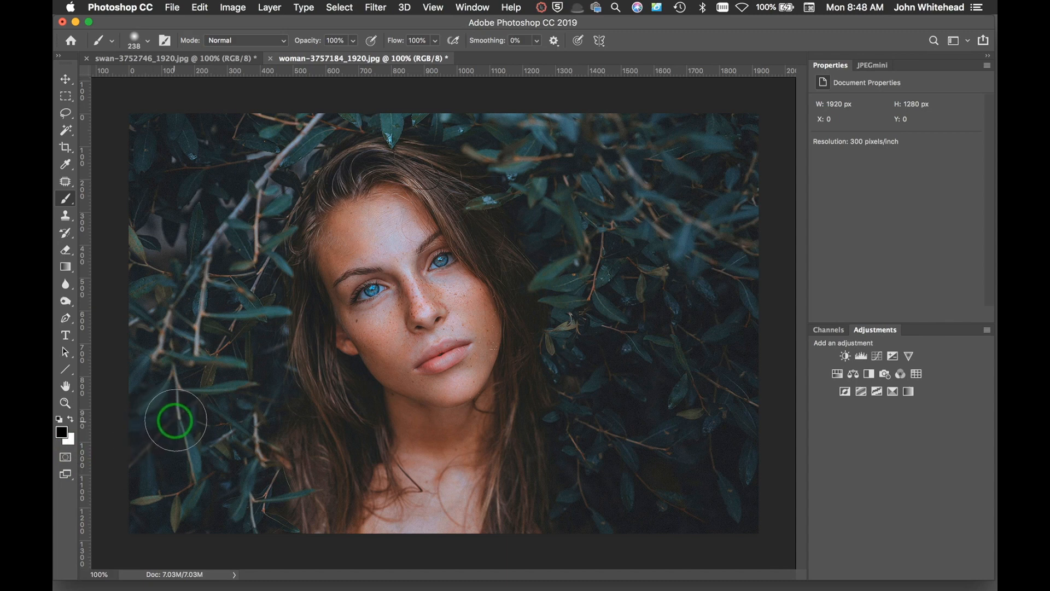
mouse_move(223, 467)
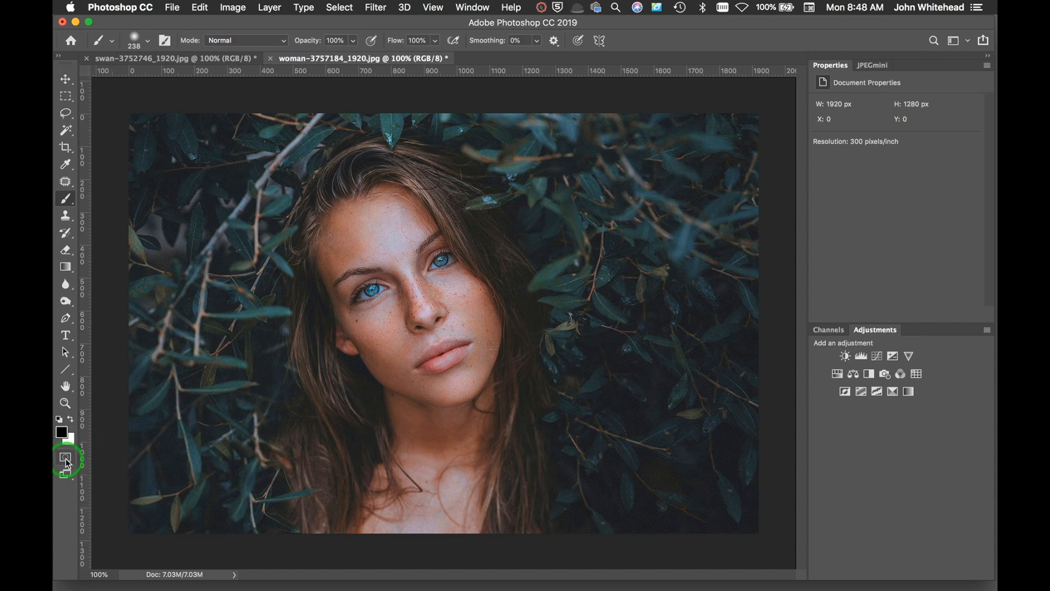
mouse_move(64, 459)
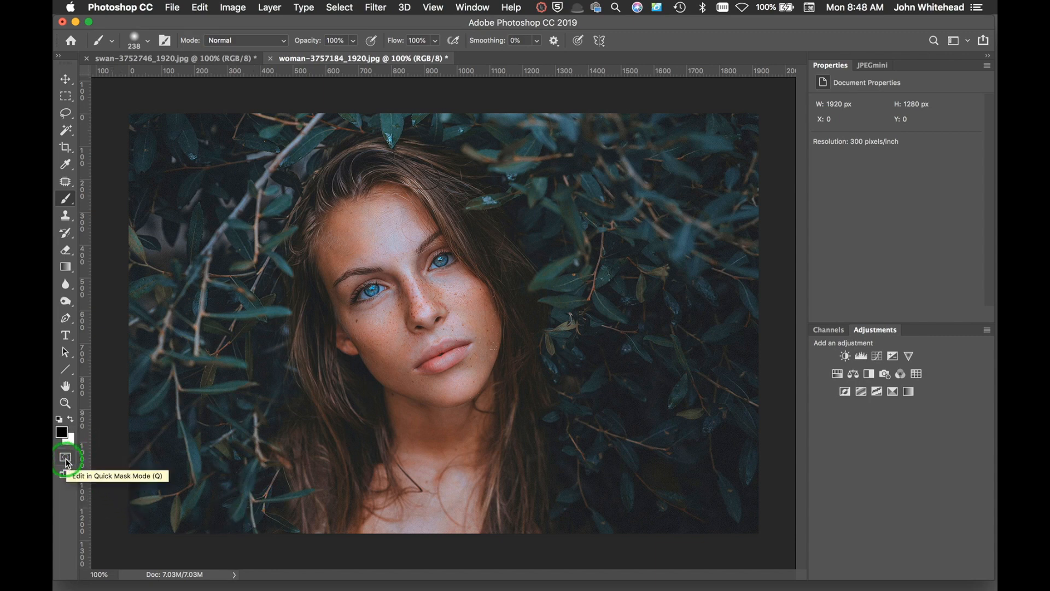
- Enter Quick Mask and brush over the leafy background along the left side and top edge
click(65, 459)
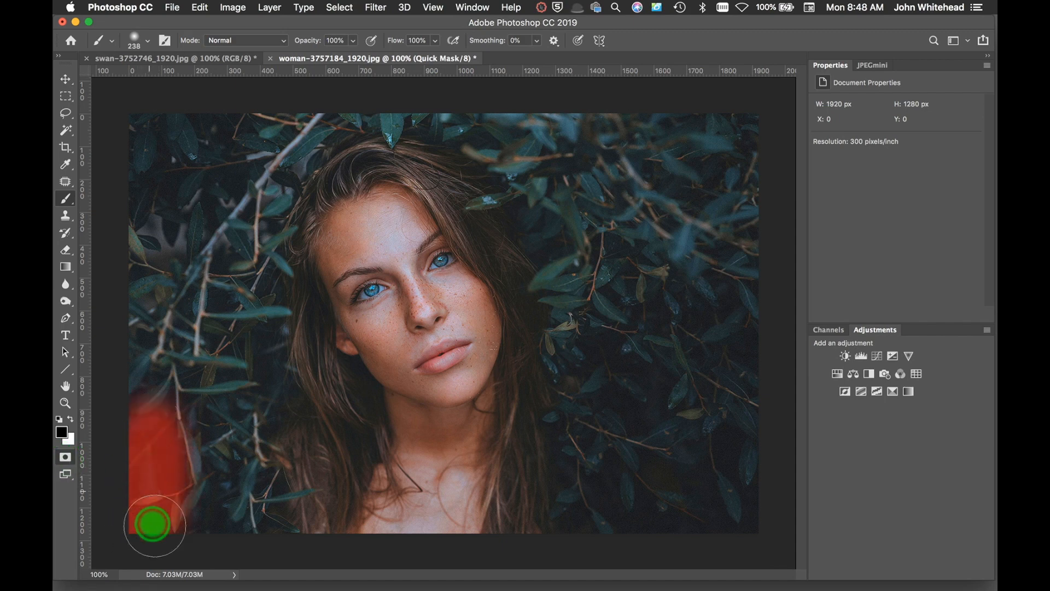
drag(154, 526, 241, 284)
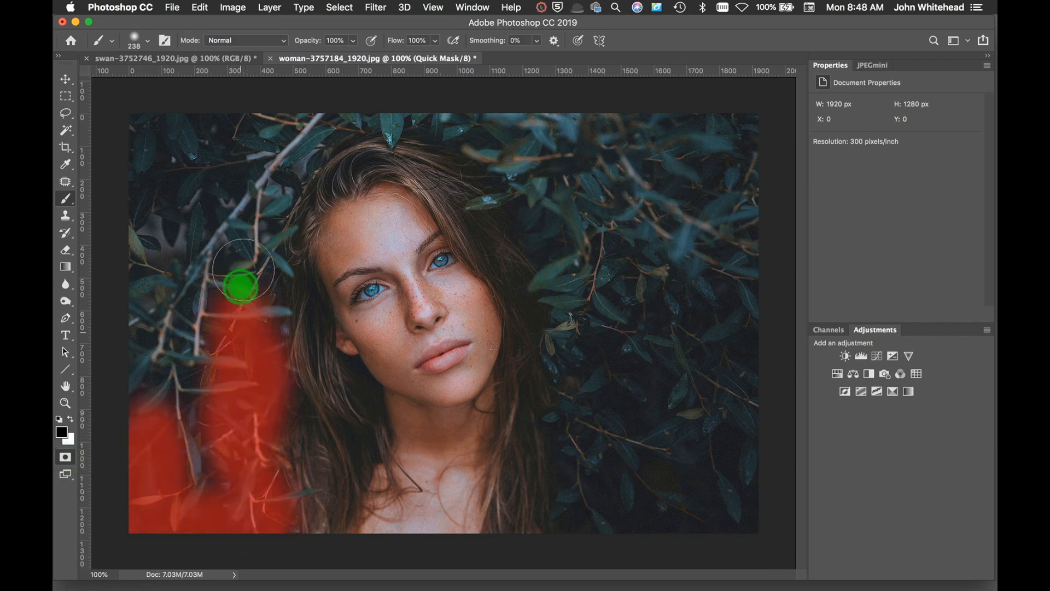
drag(240, 284, 167, 167)
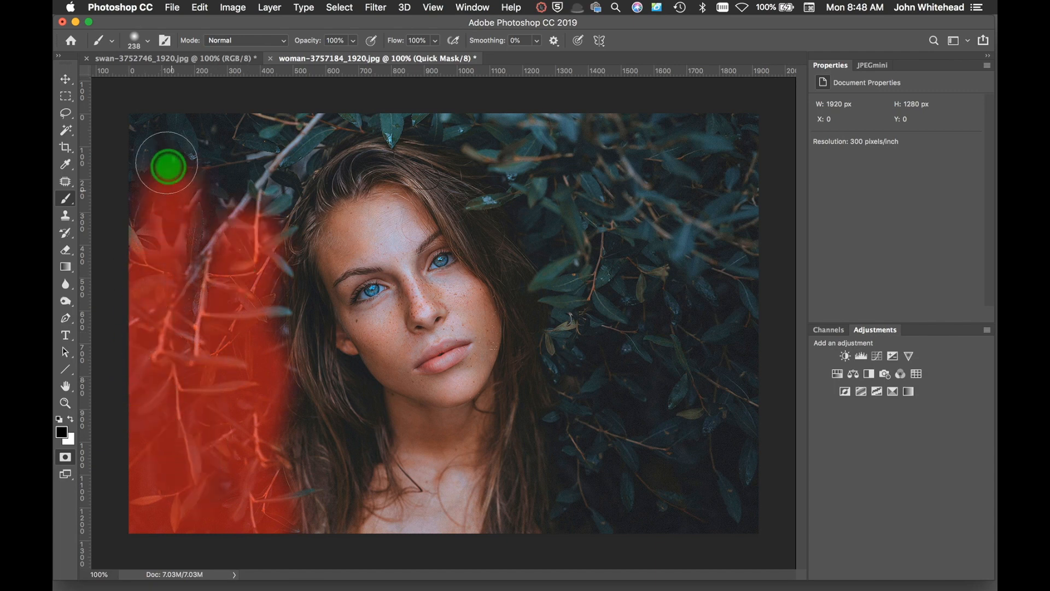
drag(166, 166, 265, 184)
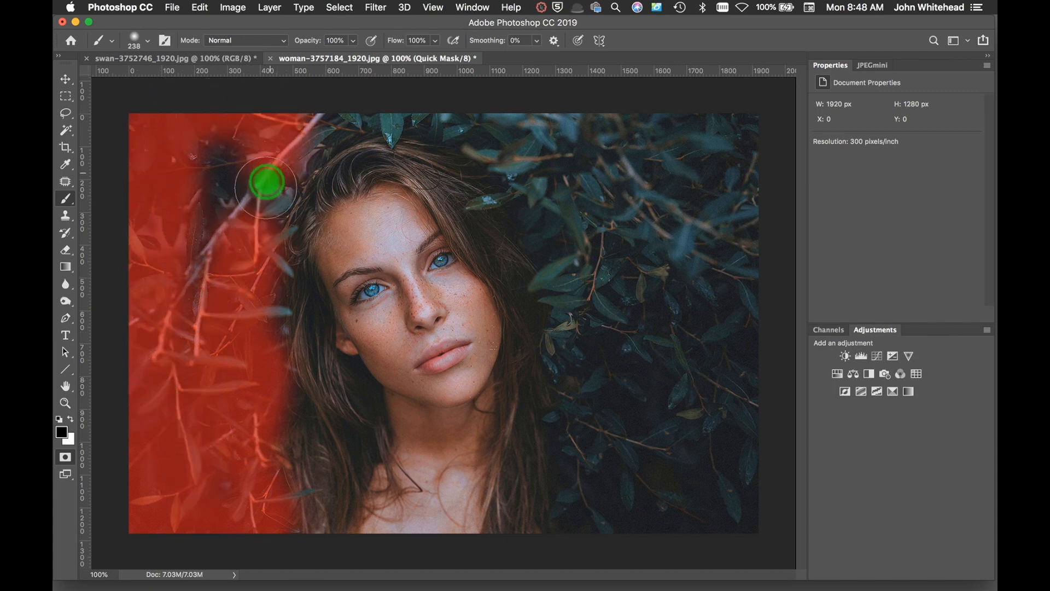
drag(265, 182, 335, 115)
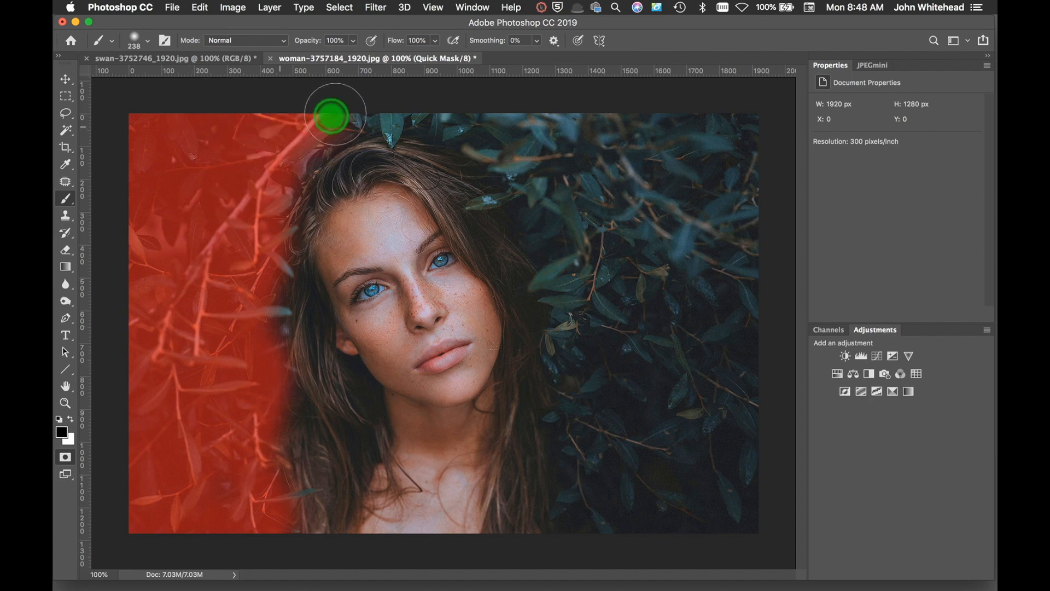
- Mask the leaves over the head and the right side, then exit Quick Mask as a selection
drag(333, 117, 544, 227)
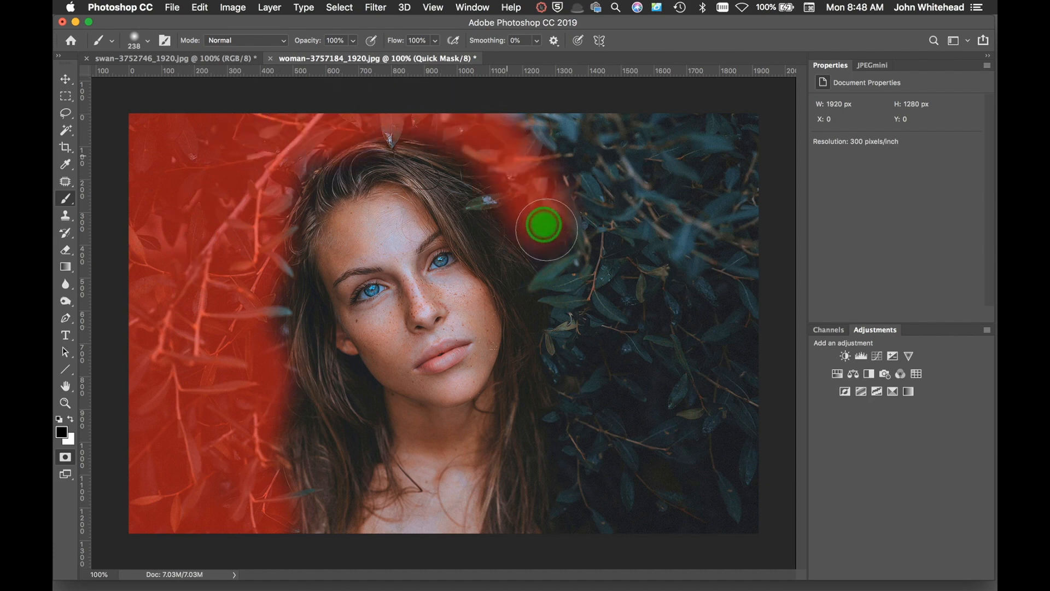
drag(545, 227, 760, 530)
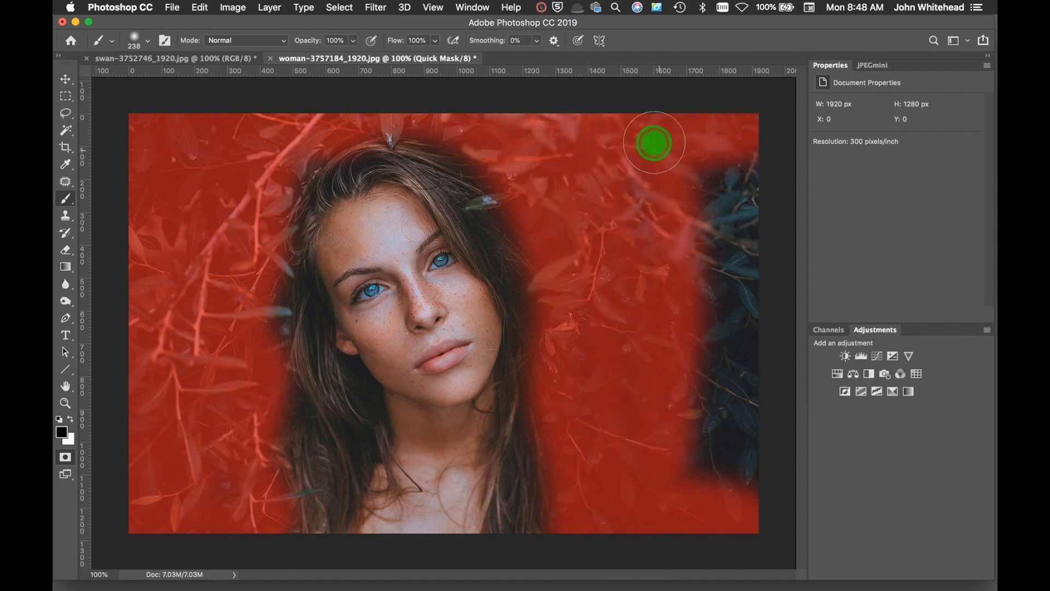
drag(653, 141, 757, 253)
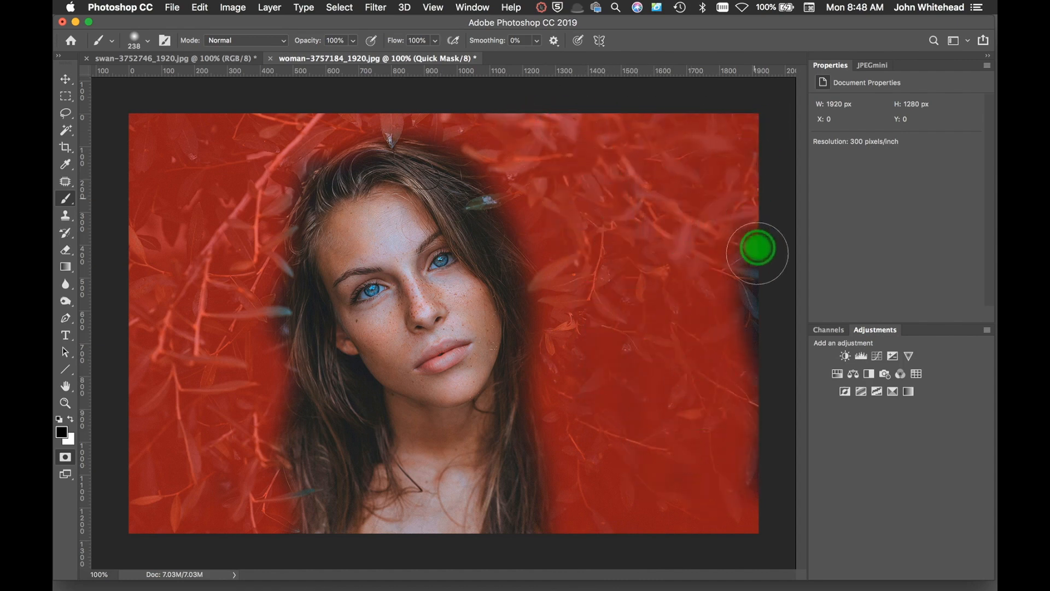
mouse_move(211, 167)
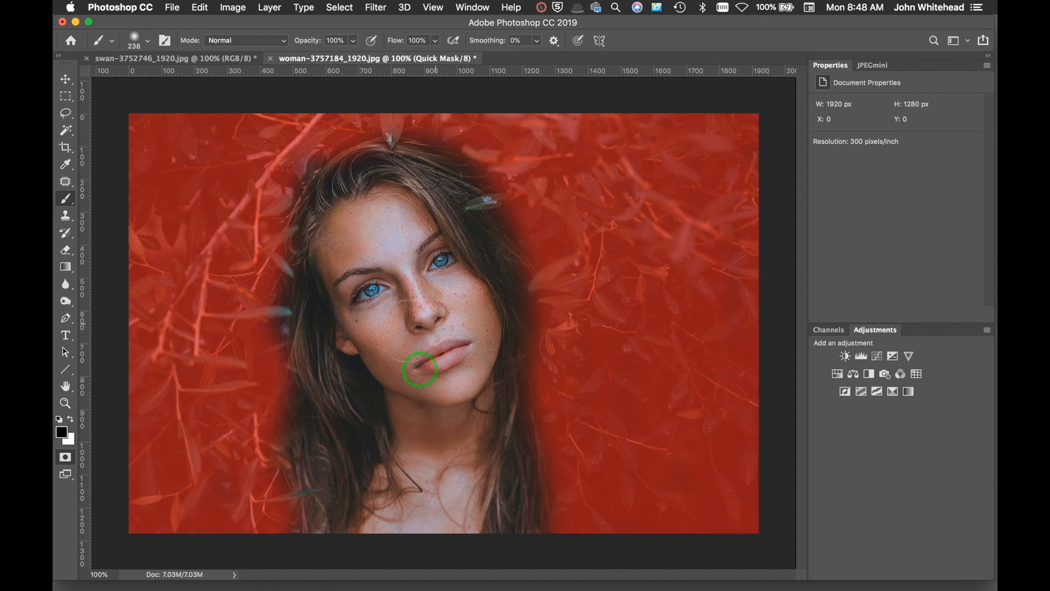
click(65, 458)
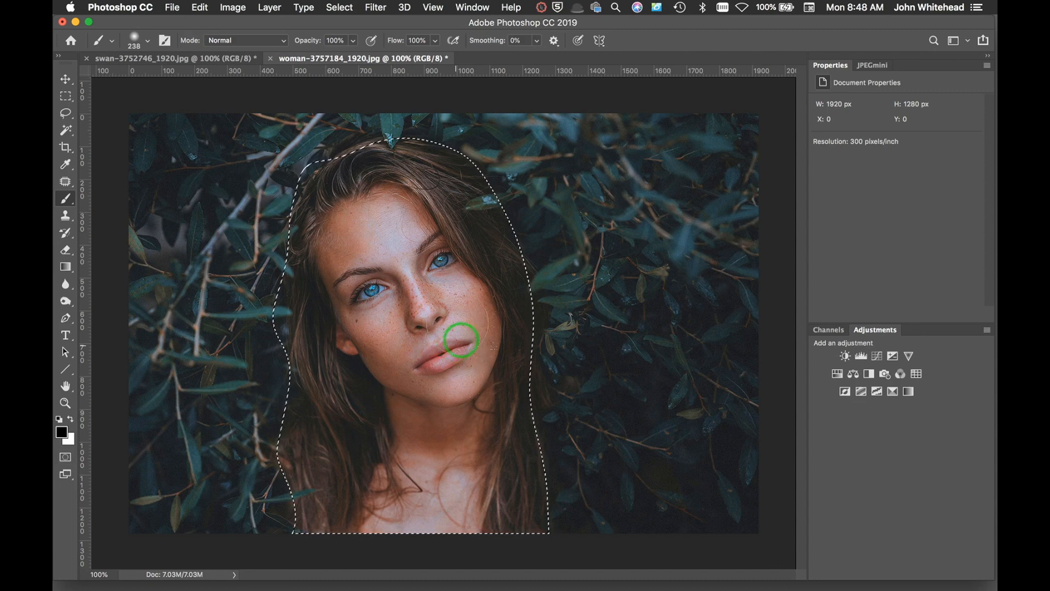
- Invert the selection to the background via Select > Inverse, then invert back with Shift+Cmd+I
click(339, 7)
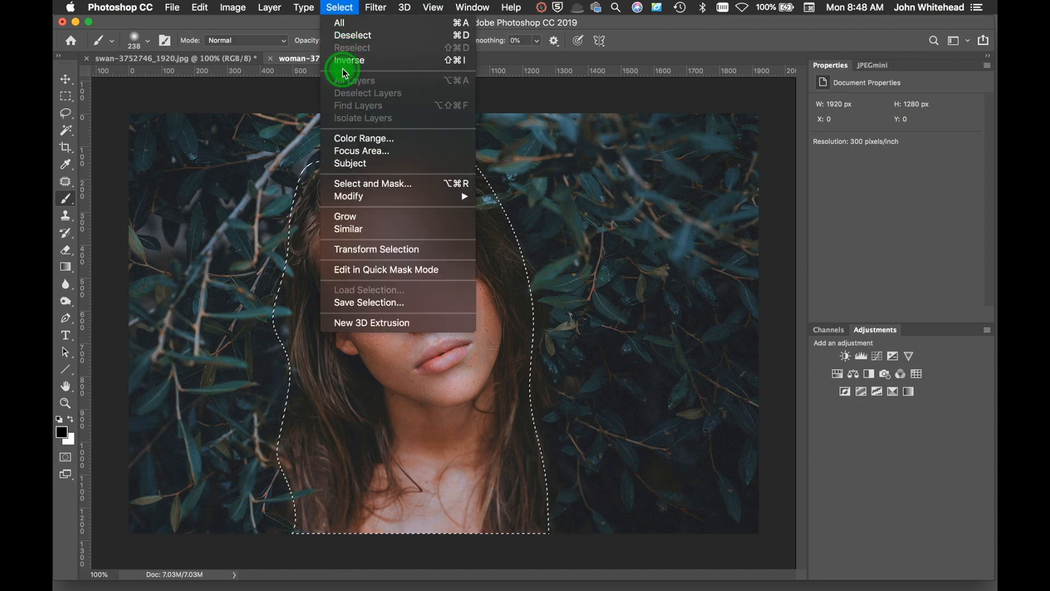
click(349, 60)
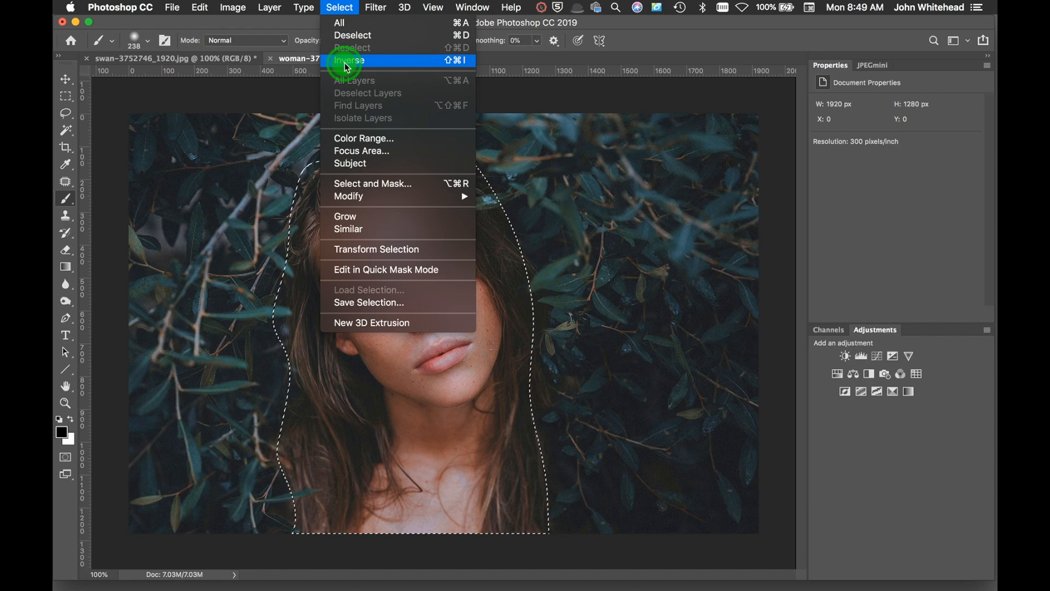
click(348, 60)
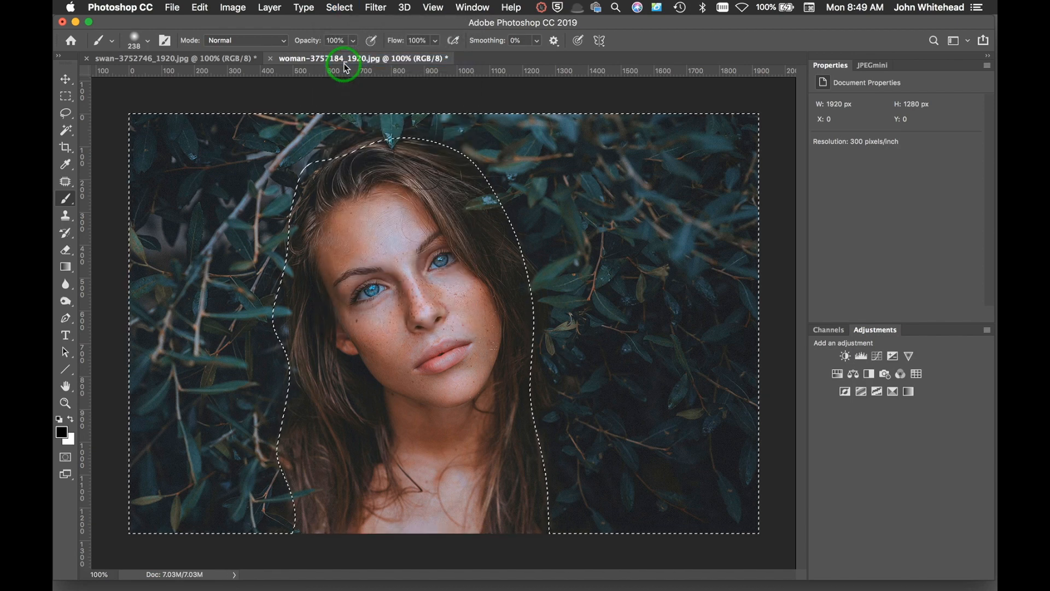
key(shift+cmd+i)
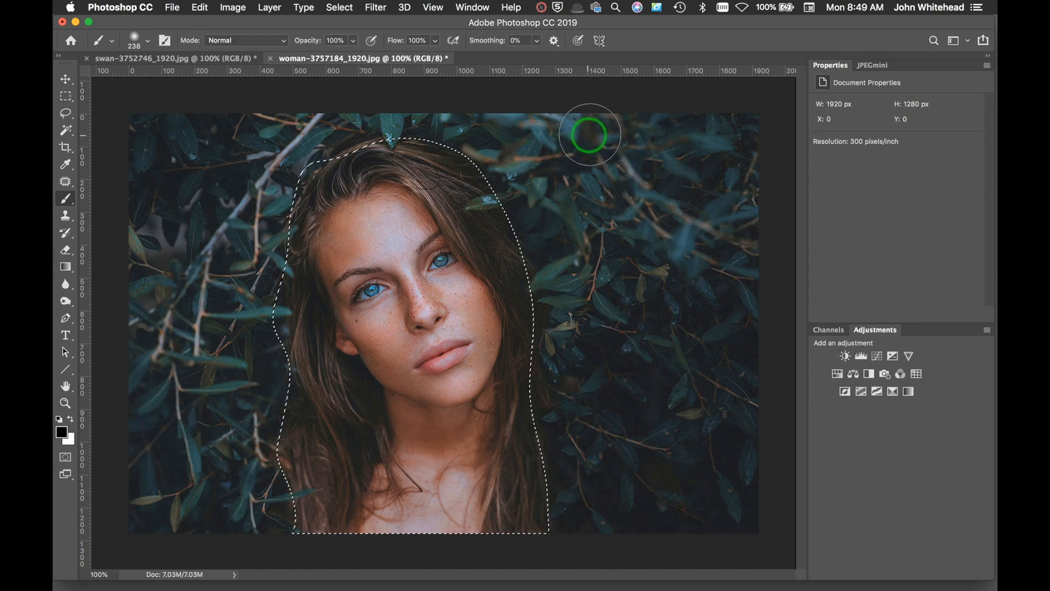
mouse_move(168, 107)
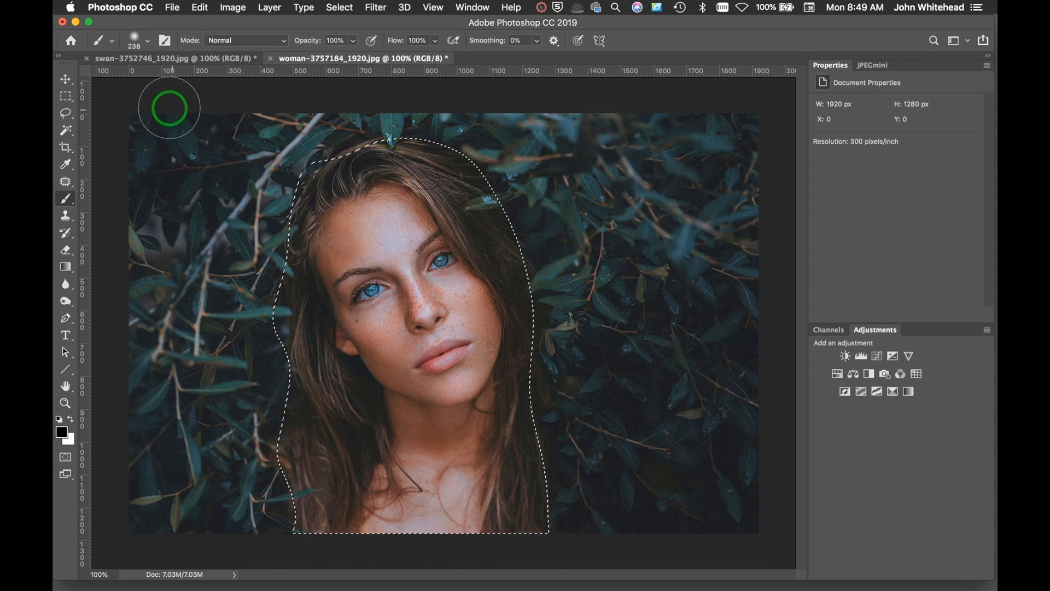
- With the Lasso tool, trace a freehand outline down the left side and back over the head
click(65, 112)
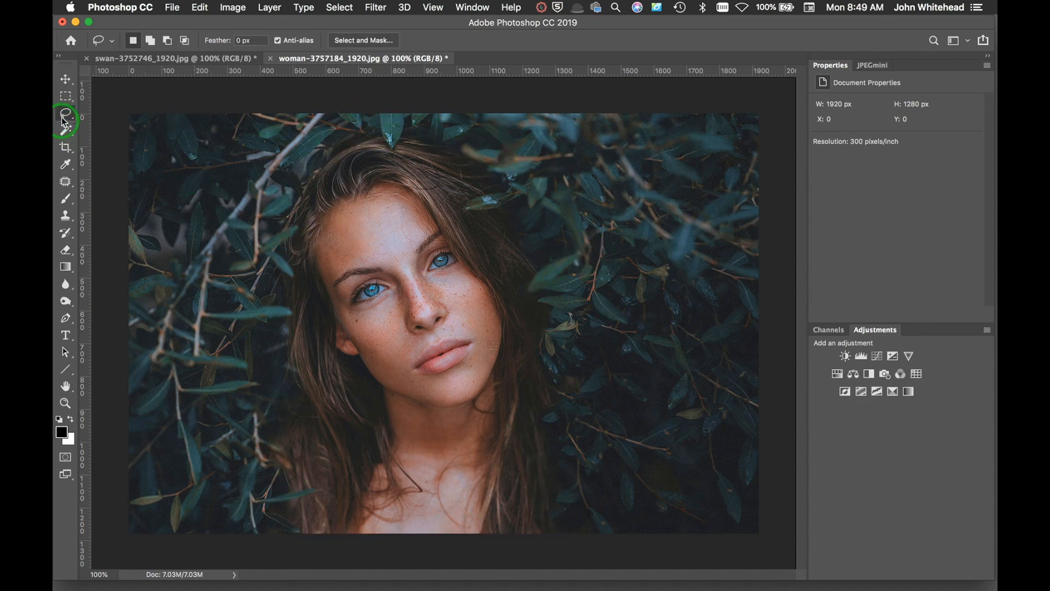
drag(318, 187, 319, 536)
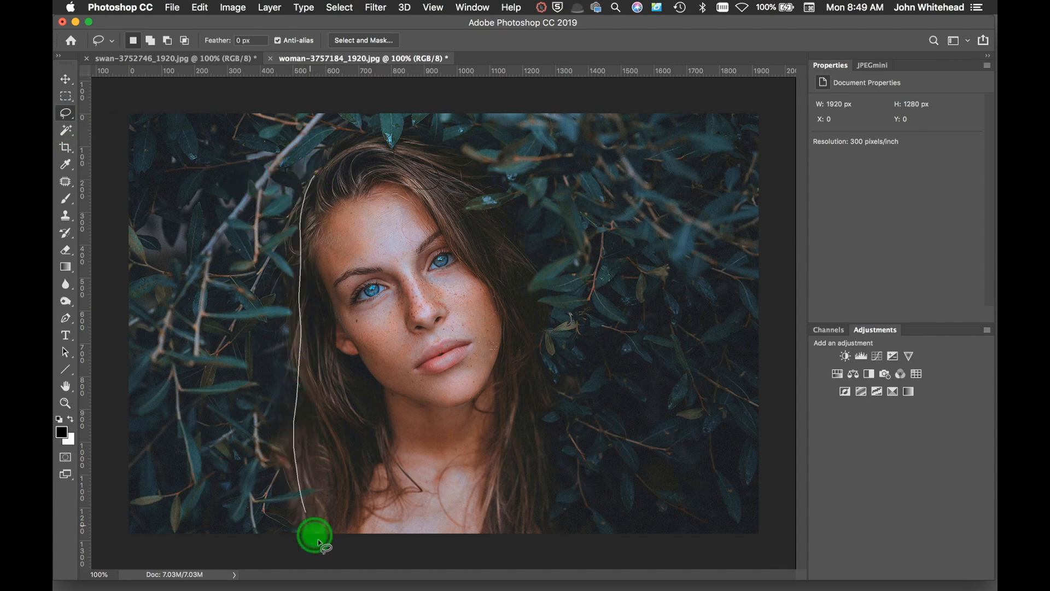
drag(315, 540, 388, 145)
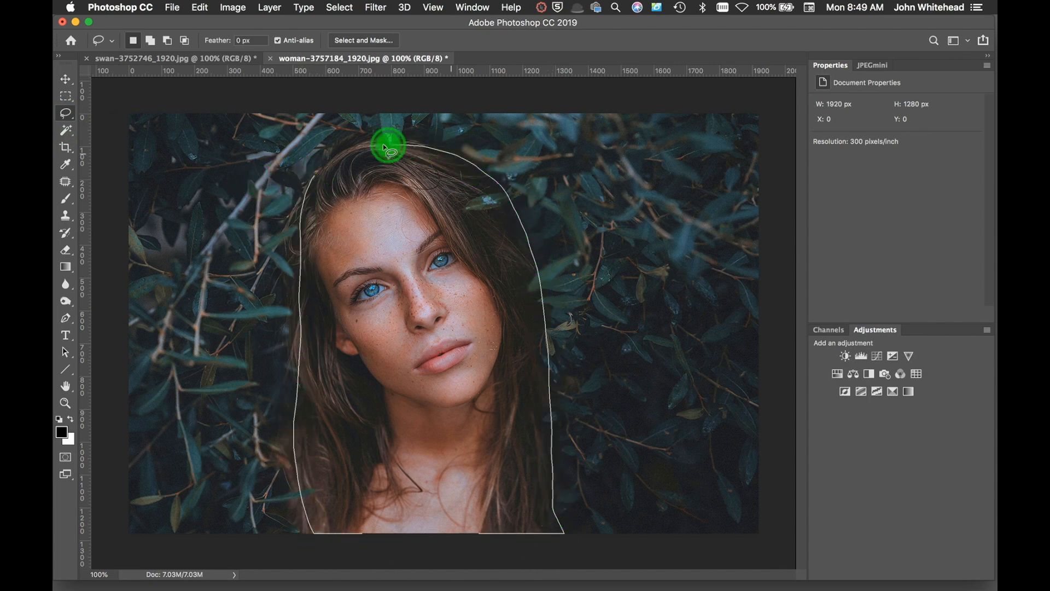